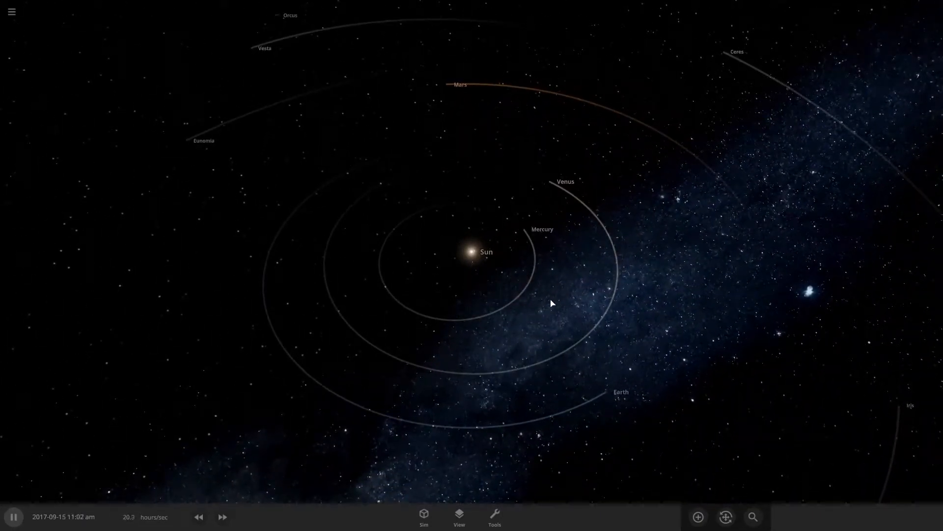
Zoom around the Solar System view and bring up the main menu.
{"action": "scroll", "scroll_direction": "up", "scroll_amount": 3}
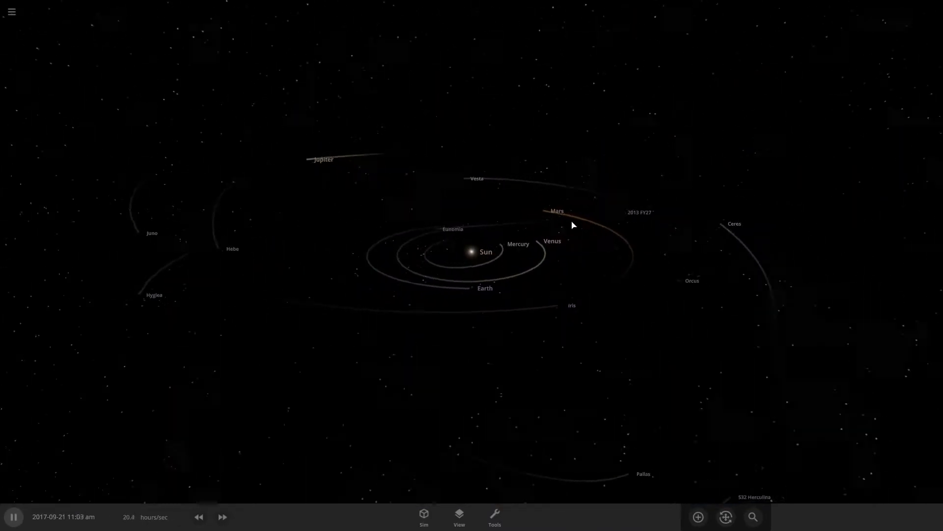
{"action": "left_click", "coordinate": [11, 12]}
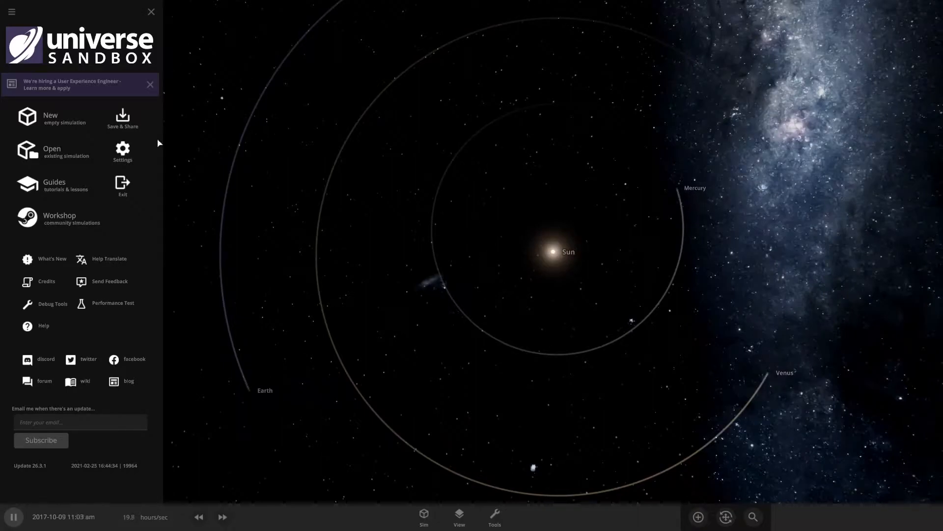
Start a new empty simulation, discarding the solar system.
{"action": "left_click", "coordinate": [152, 12]}
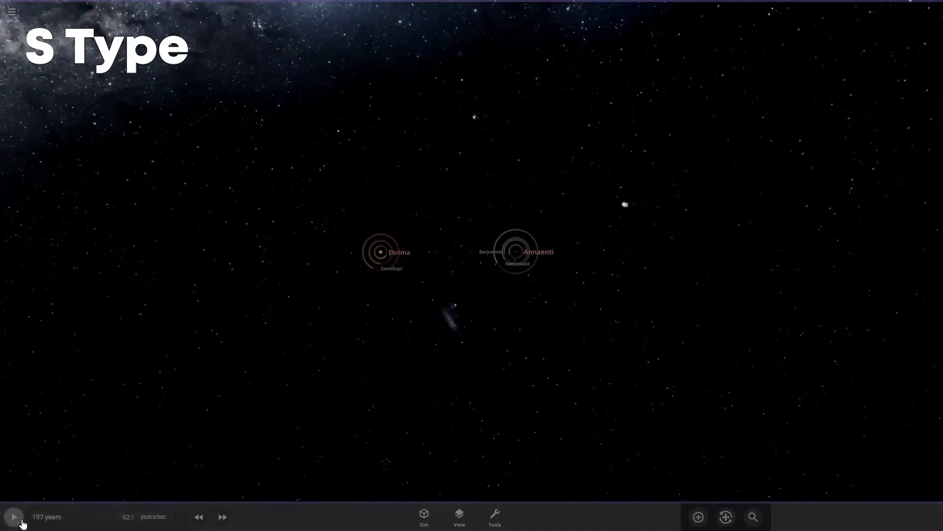
Place a random main-sequence star in Binary mode into the empty space.
{"action": "left_click", "coordinate": [698, 516]}
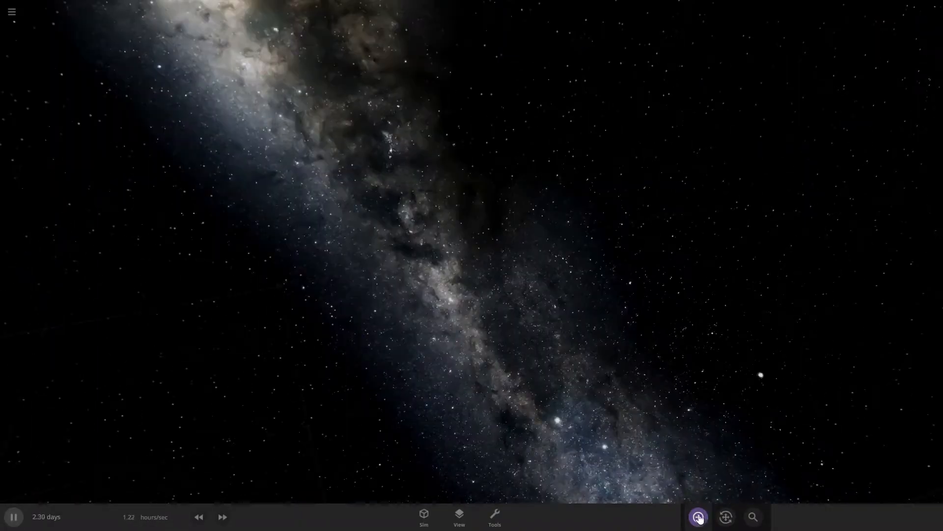
{"action": "left_click", "coordinate": [698, 516]}
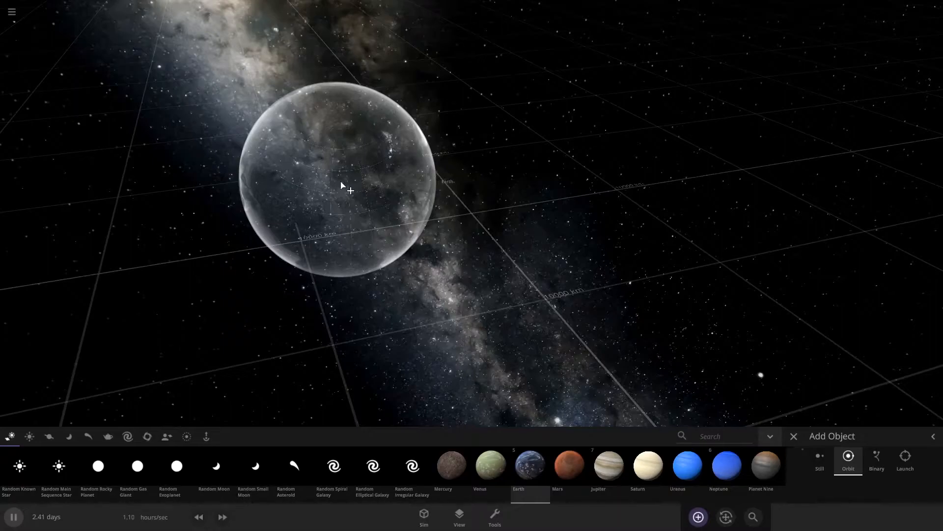
{"action": "left_click", "coordinate": [10, 12]}
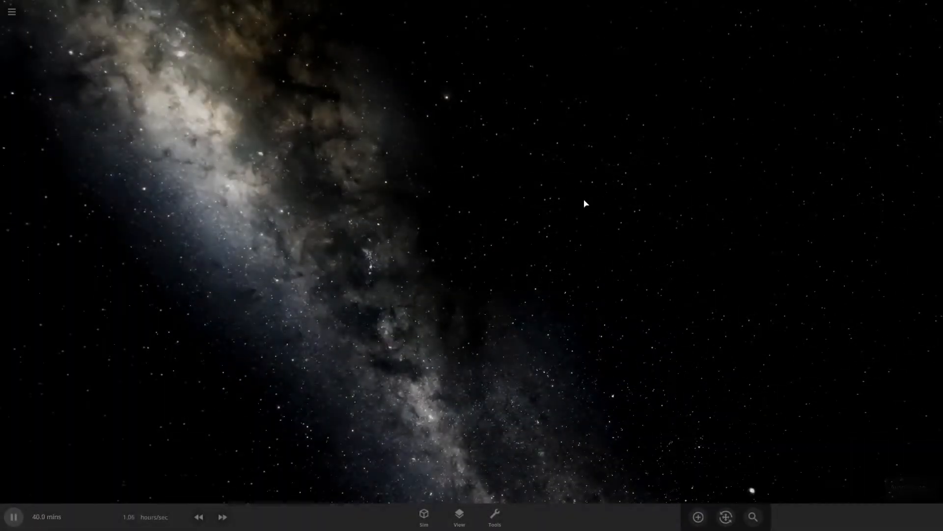
{"action": "left_click", "coordinate": [698, 516]}
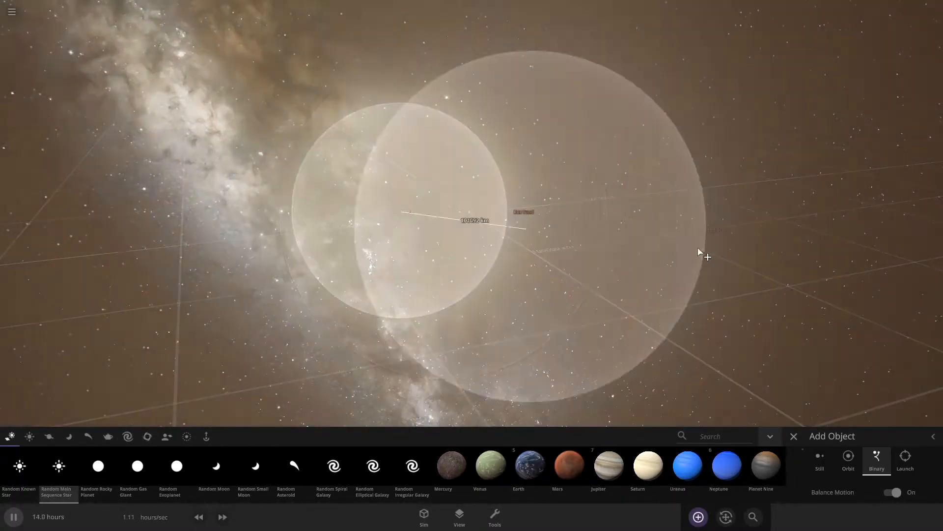
{"action": "left_click", "coordinate": [793, 435]}
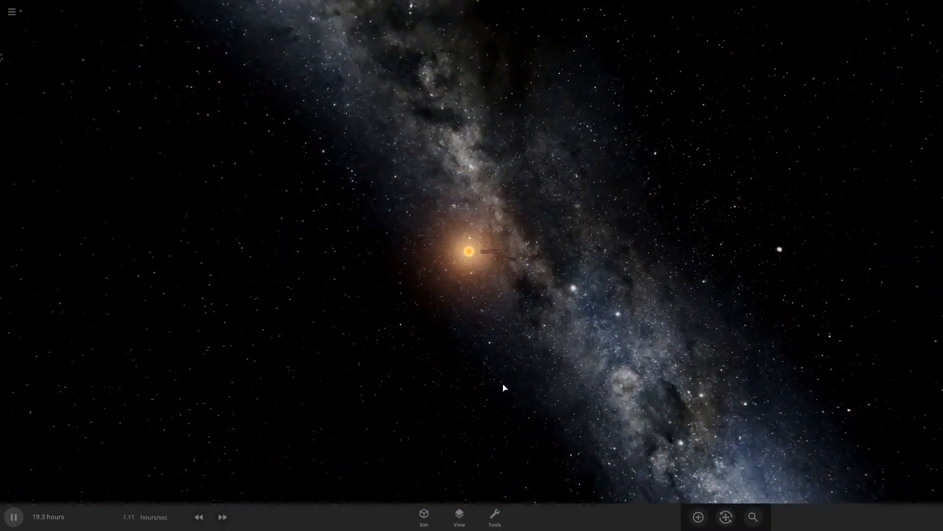
Place a second main-sequence star, Anatesci, about 2.02 AU from Rus Tund.
{"action": "left_click", "coordinate": [698, 515]}
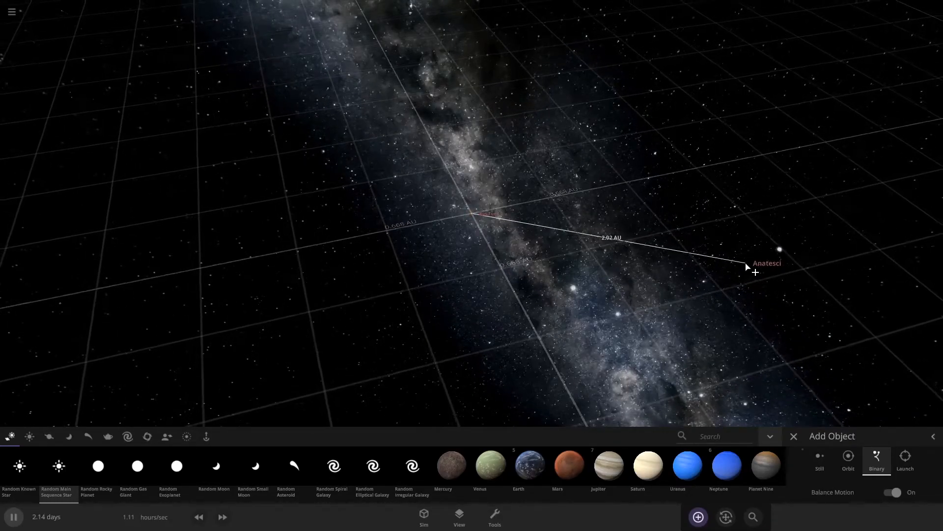
{"action": "left_click", "coordinate": [793, 436]}
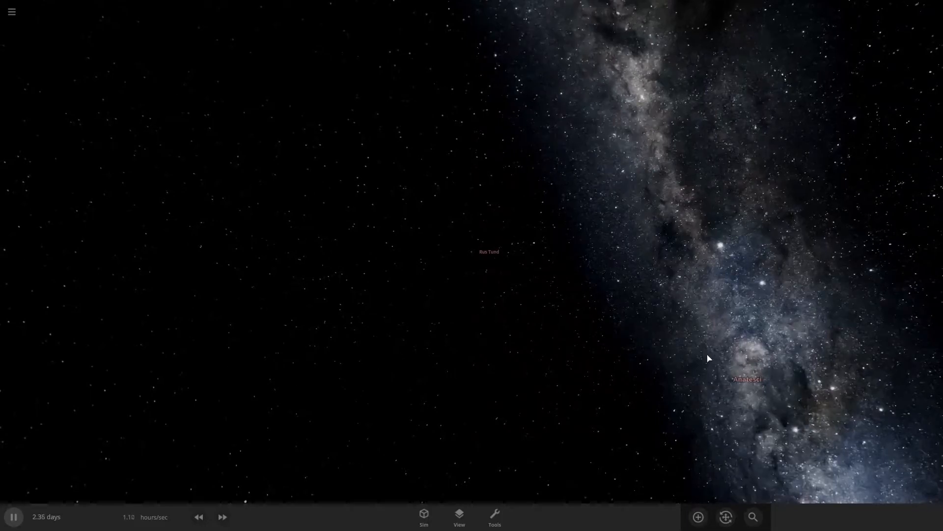
{"action": "mouse_move", "coordinate": [606, 320]}
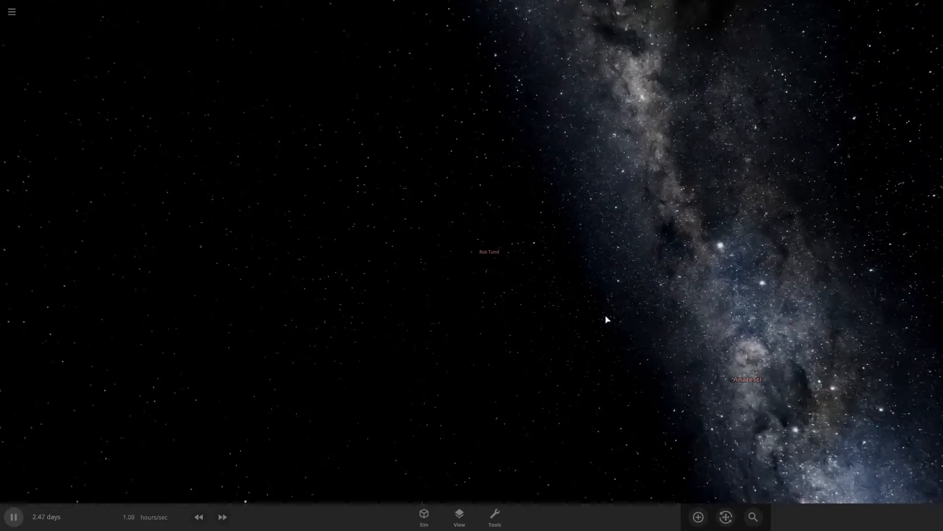
Select Rus Tund and Anatesci together and make them a binary orbit pair.
{"action": "left_click", "coordinate": [13, 516]}
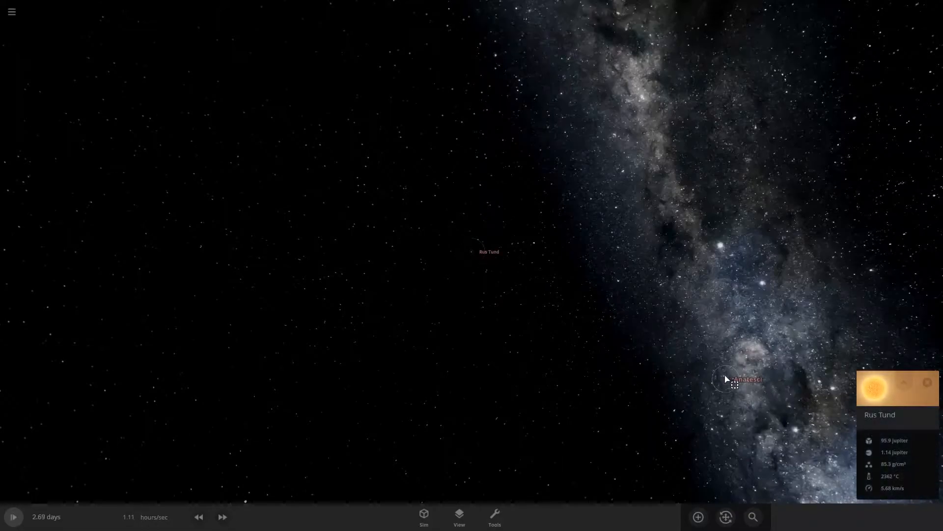
{"action": "left_click", "coordinate": [747, 379]}
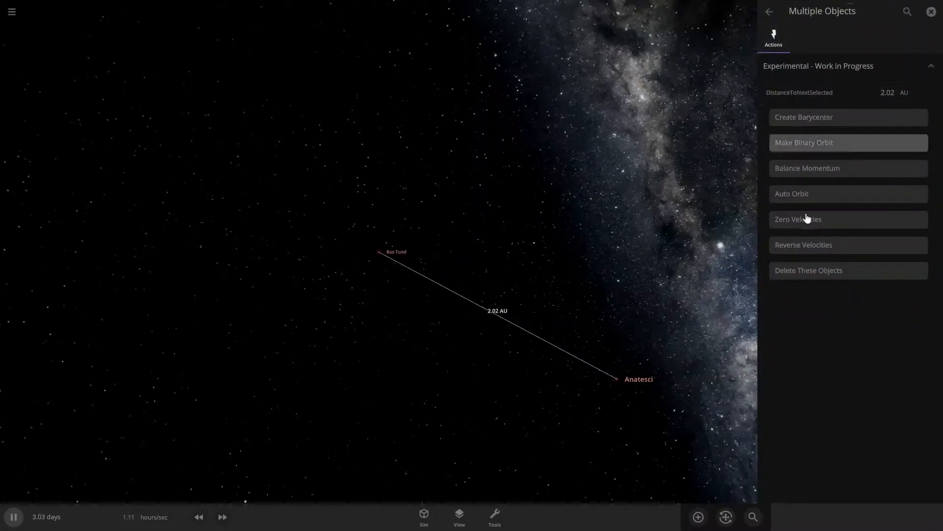
{"action": "left_click", "coordinate": [802, 117]}
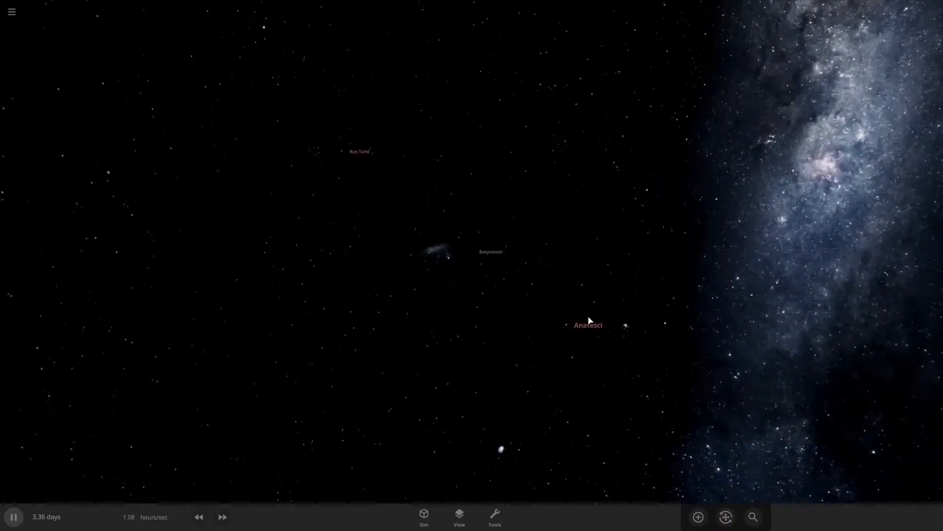
Raise the simulation speed to about 9.5 months per second so Anatesci traces its orbit.
{"action": "left_click", "coordinate": [222, 516]}
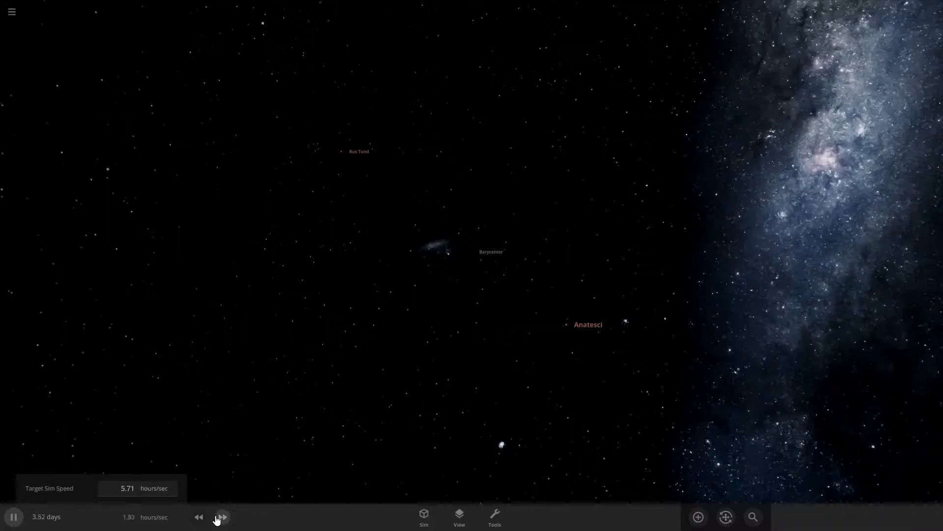
{"action": "left_click", "coordinate": [222, 516]}
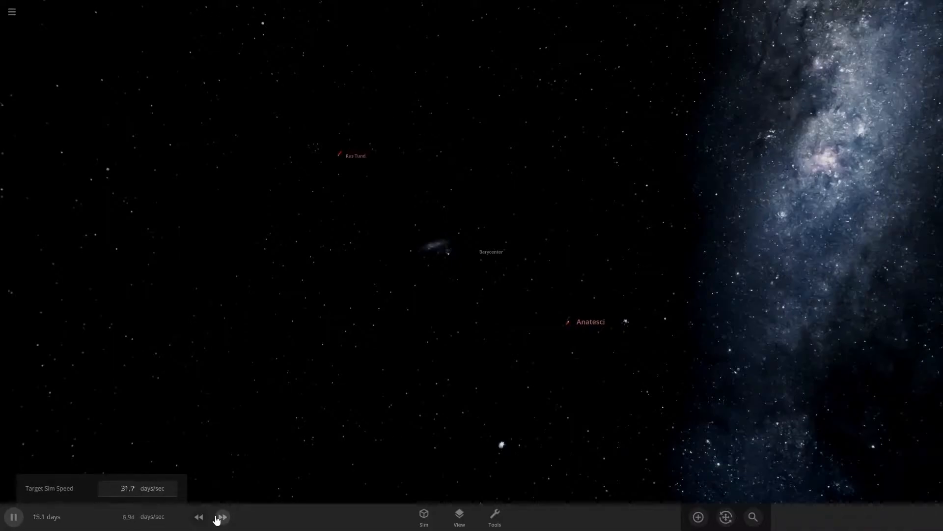
{"action": "left_click", "coordinate": [221, 516]}
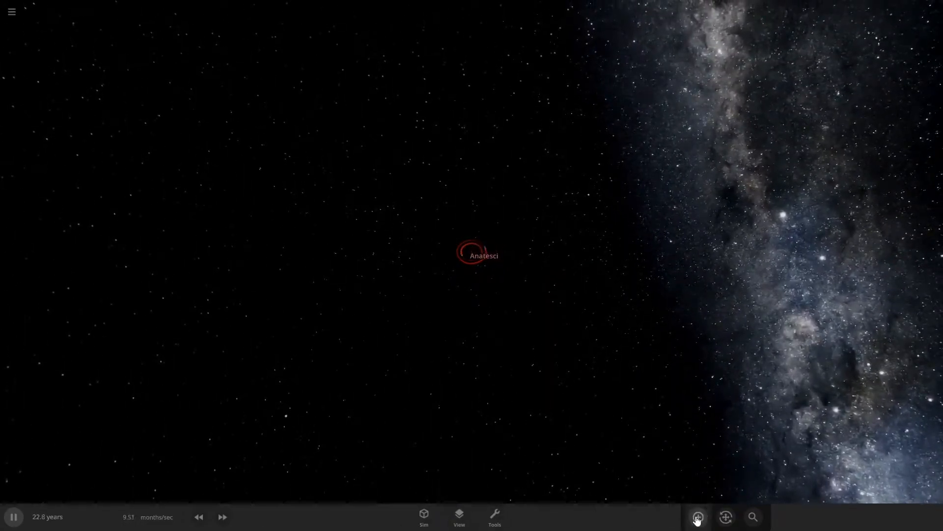
Add a random rocky planet with Balance Motion off, about 42 AU from the stars.
{"action": "left_click", "coordinate": [697, 516]}
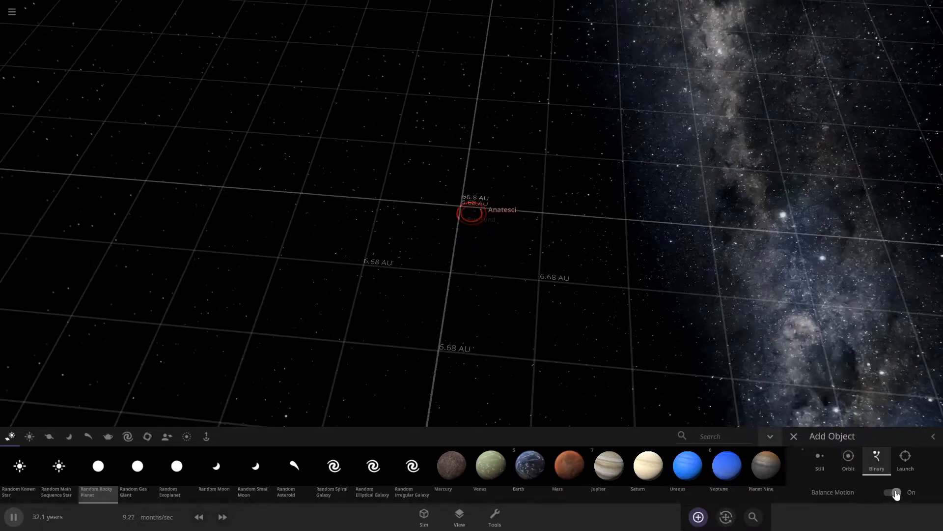
{"action": "left_click", "coordinate": [892, 493]}
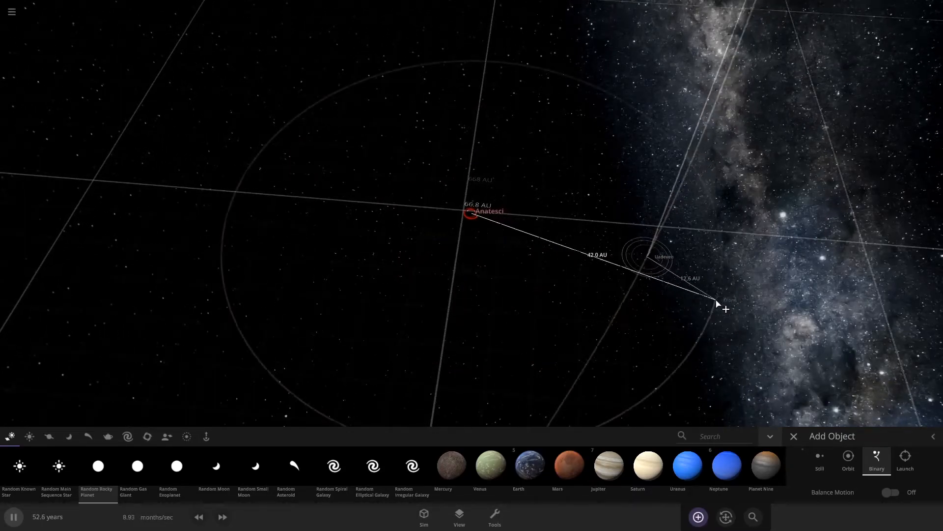
{"action": "left_click", "coordinate": [794, 436]}
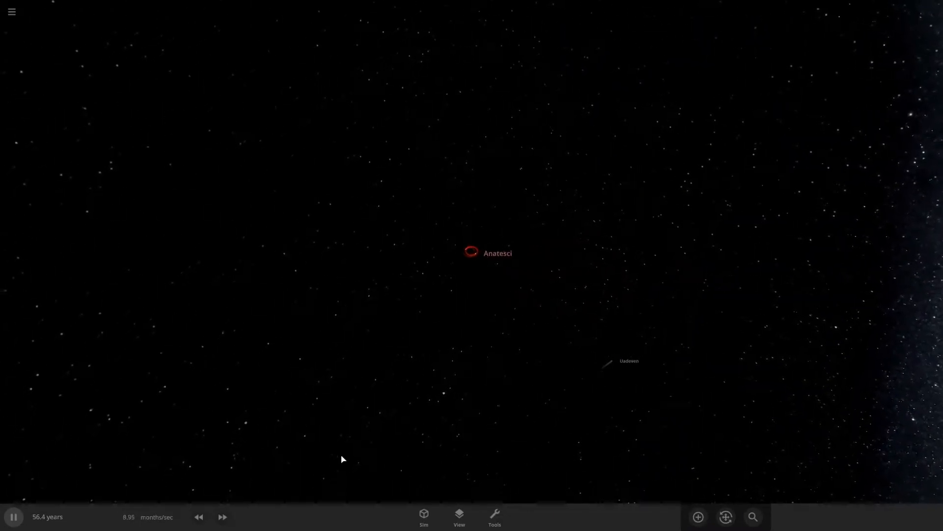
Run the P-type binary forward past 1,900 simulated years at higher speed.
{"action": "left_click", "coordinate": [222, 516]}
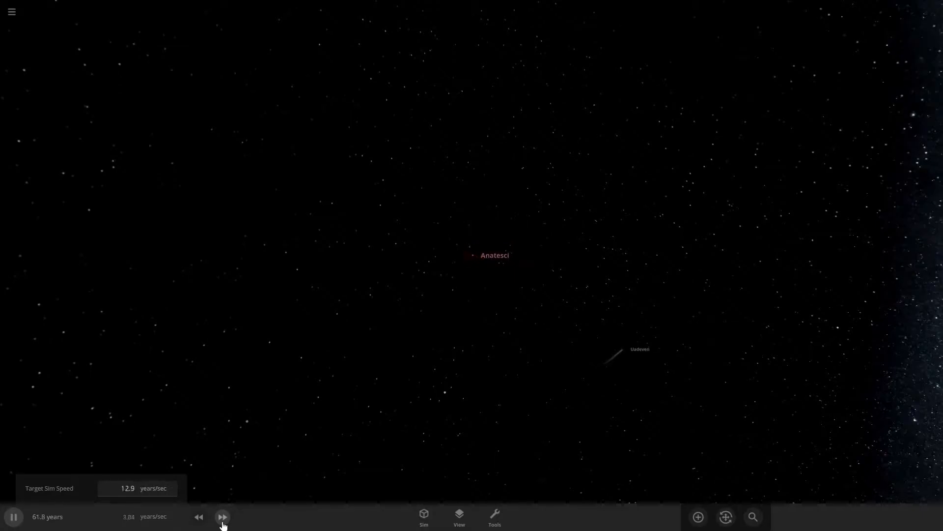
{"action": "left_click", "coordinate": [223, 516]}
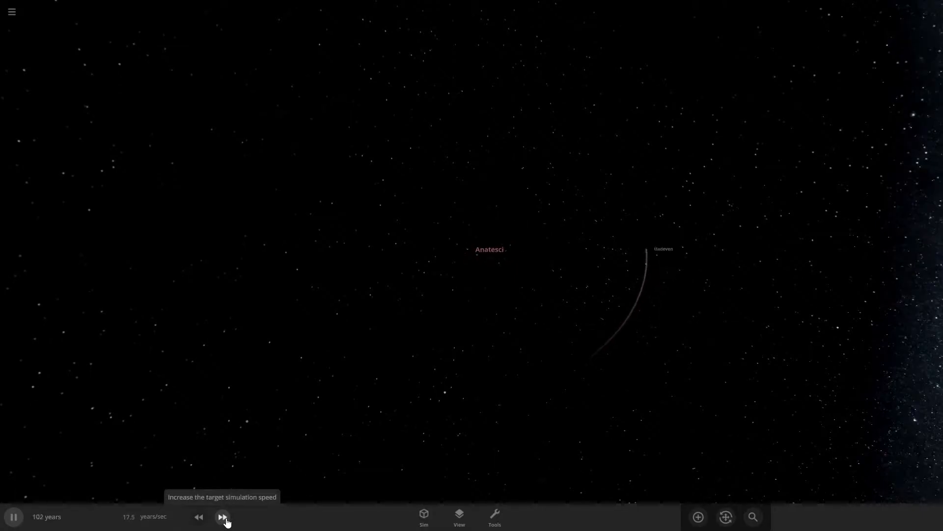
{"action": "left_click", "coordinate": [223, 516]}
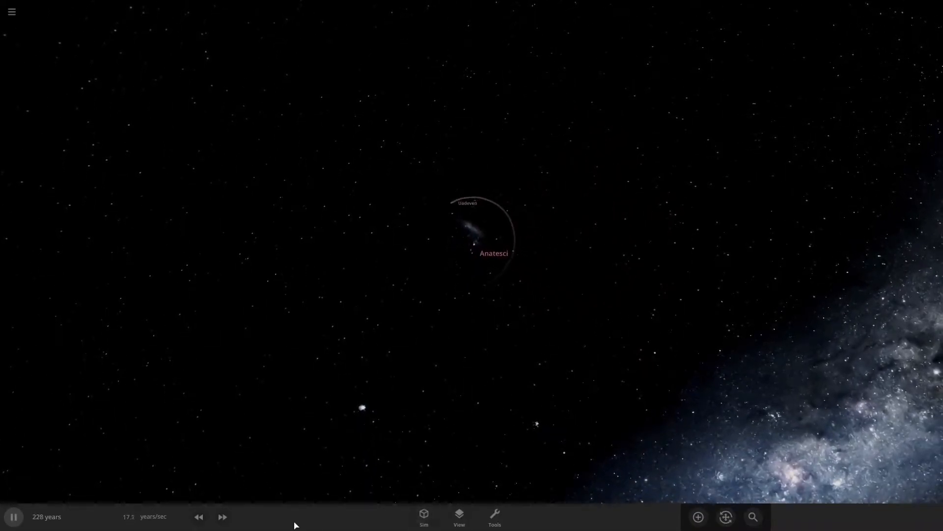
{"action": "left_click", "coordinate": [222, 516]}
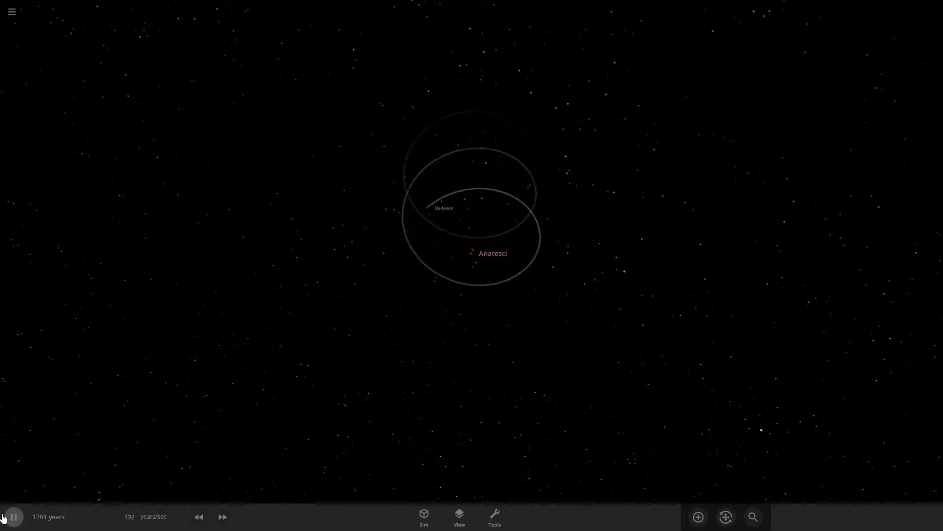
Pause the run and replace the binary system with a fresh empty simulation.
{"action": "left_click", "coordinate": [12, 516]}
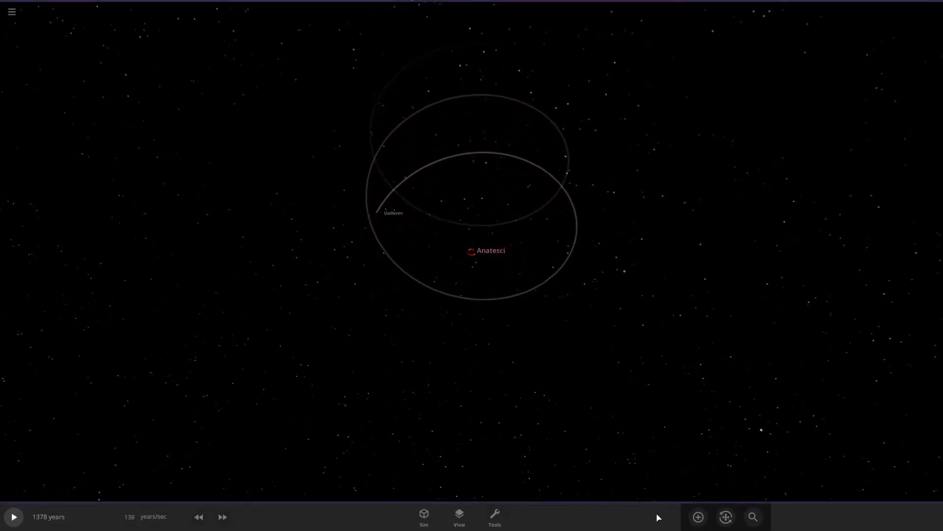
{"action": "left_click", "coordinate": [697, 516]}
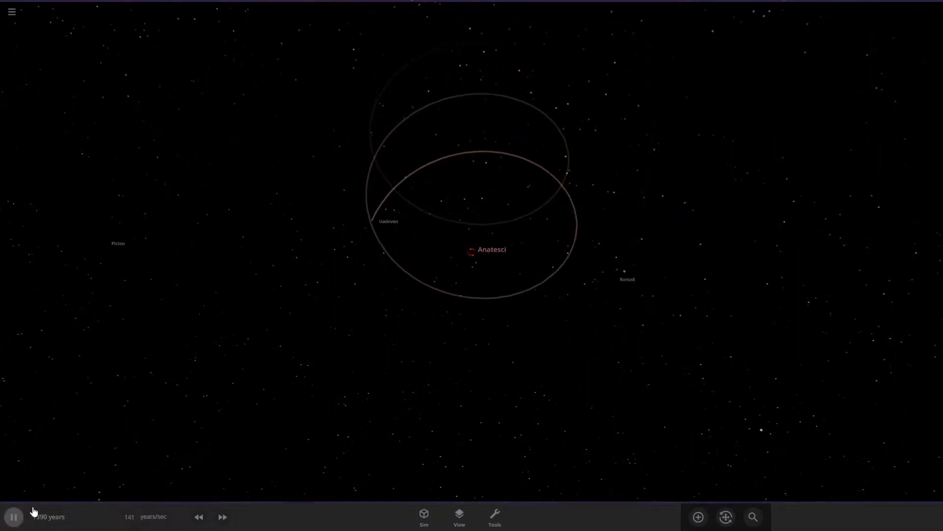
{"action": "left_click", "coordinate": [13, 516]}
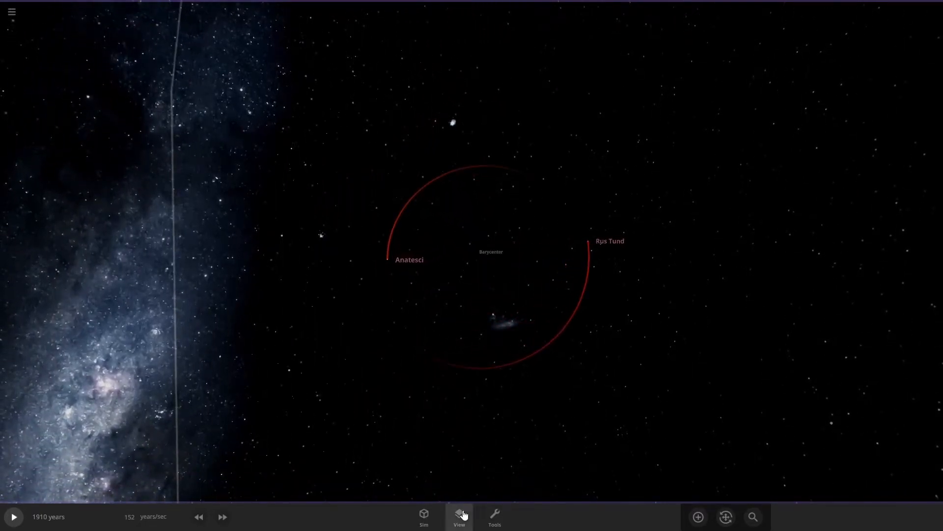
{"action": "left_click", "coordinate": [459, 516]}
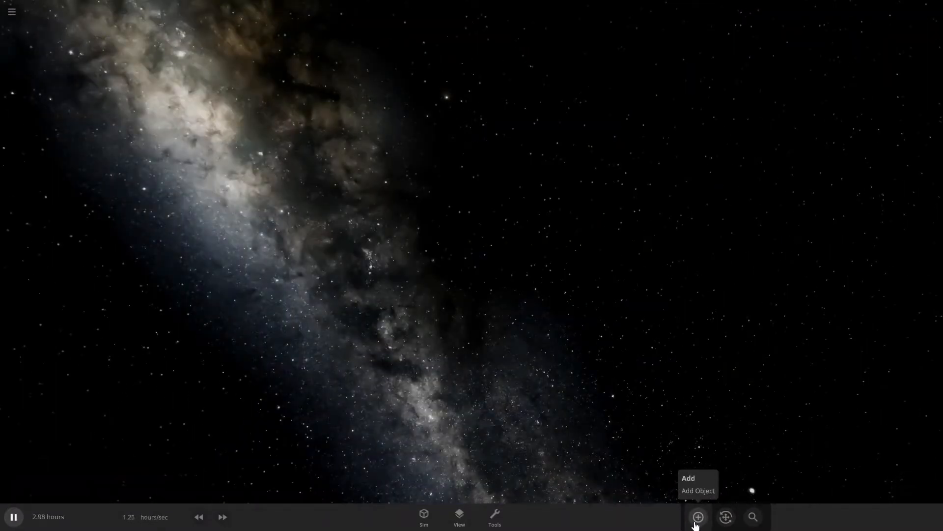
Add a Random Known Star binary pair, Oman and Uraniaeta, to the empty simulation.
{"action": "left_click", "coordinate": [698, 516]}
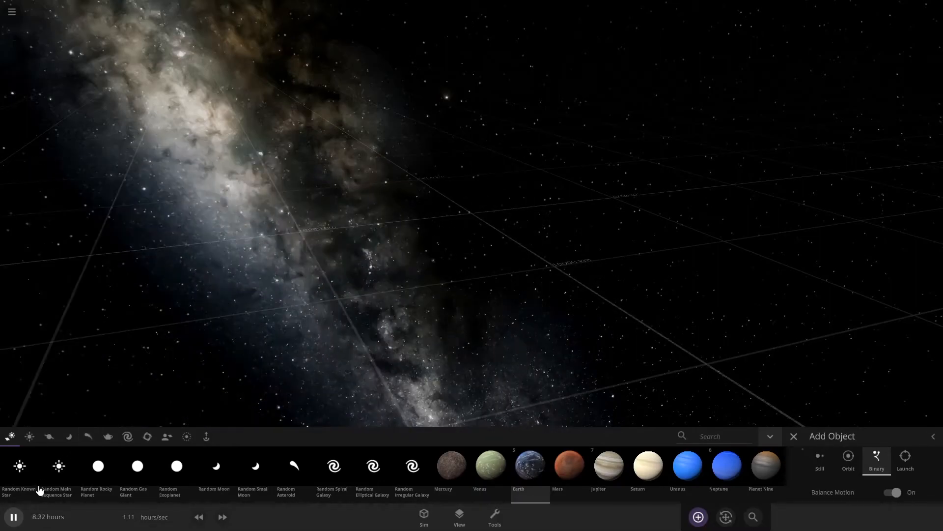
{"action": "left_click", "coordinate": [58, 473]}
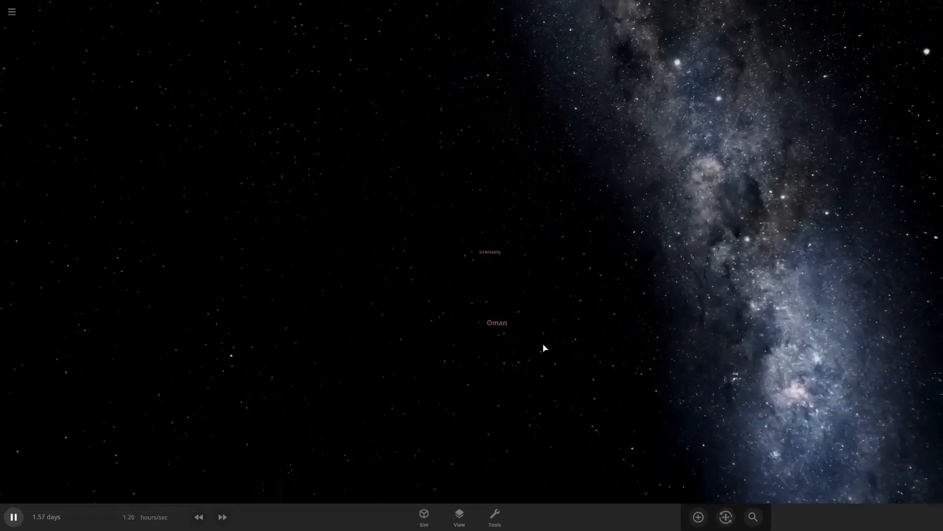
Inspect the pair's barycenter, then run time to about 24,000 years so both stars trace their orbits.
{"action": "left_click", "coordinate": [13, 516]}
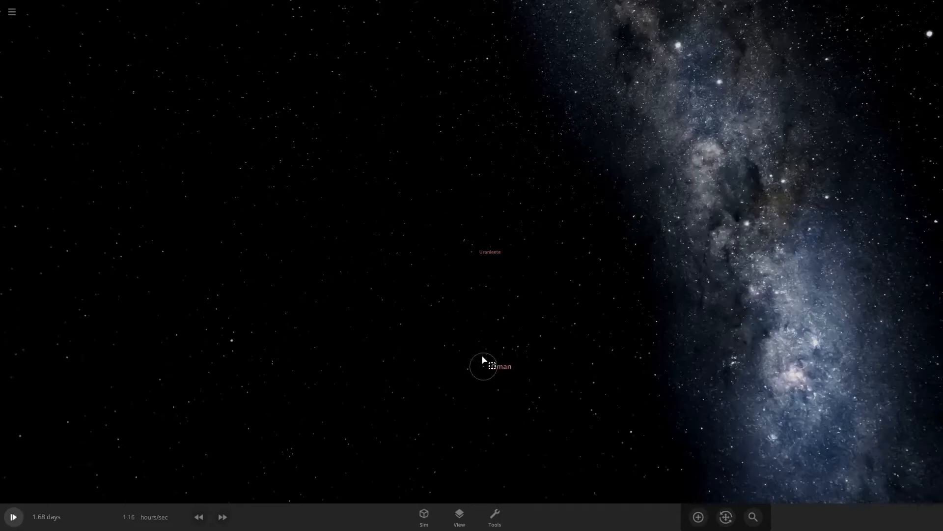
{"action": "left_click", "coordinate": [485, 366]}
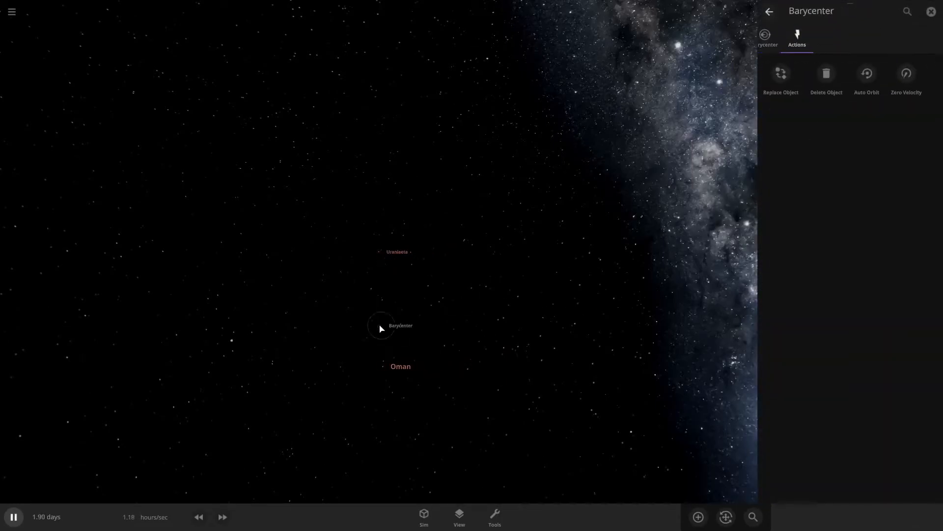
{"action": "left_click", "coordinate": [931, 11]}
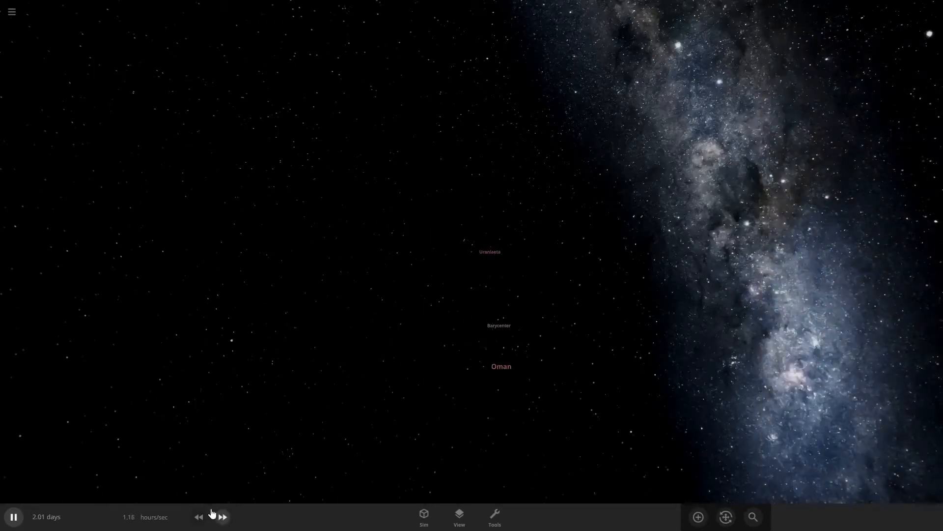
{"action": "left_click", "coordinate": [222, 516]}
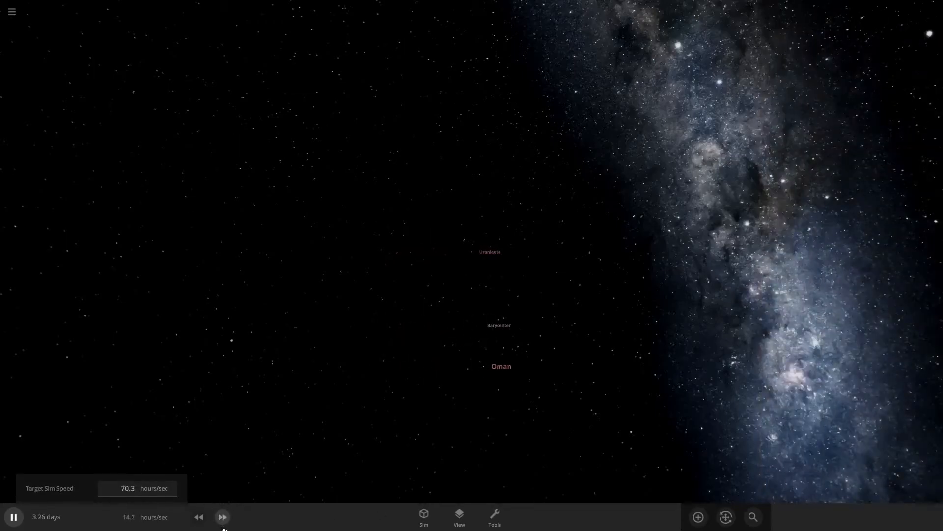
{"action": "left_click", "coordinate": [222, 516]}
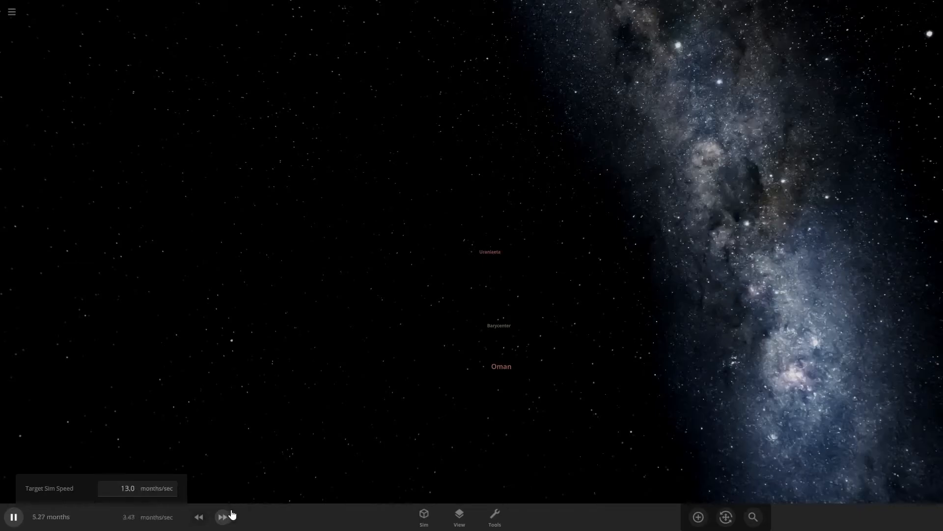
{"action": "left_click", "coordinate": [222, 516]}
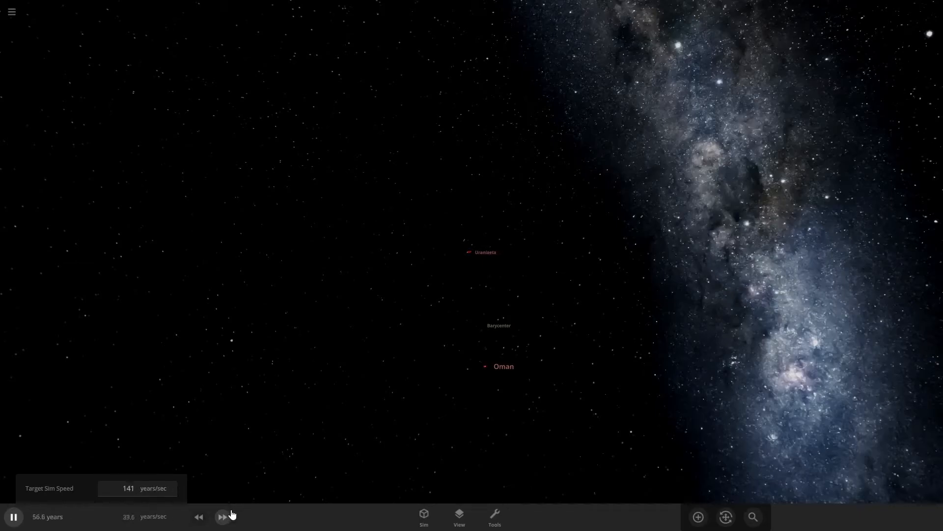
{"action": "left_click", "coordinate": [222, 516]}
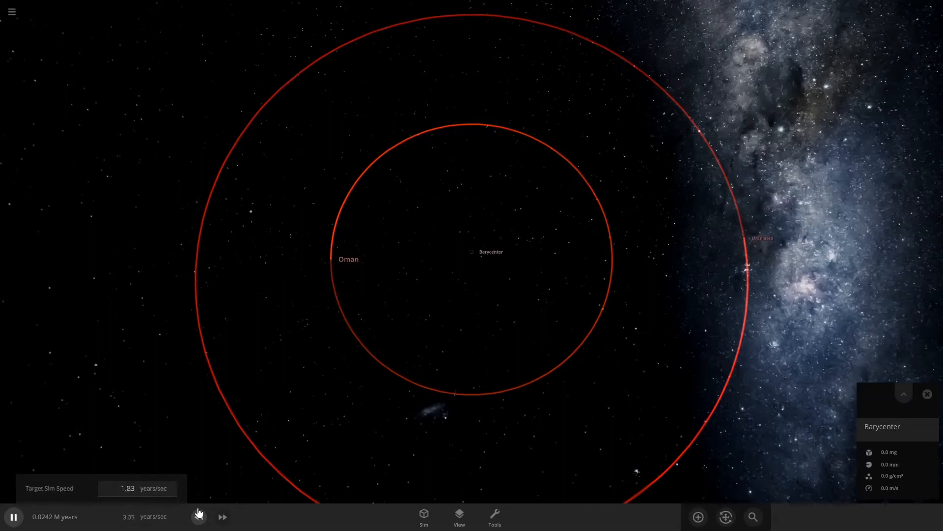
Slow the simulation and bring up the Add Object catalogue for Oman.
{"action": "left_click", "coordinate": [198, 516]}
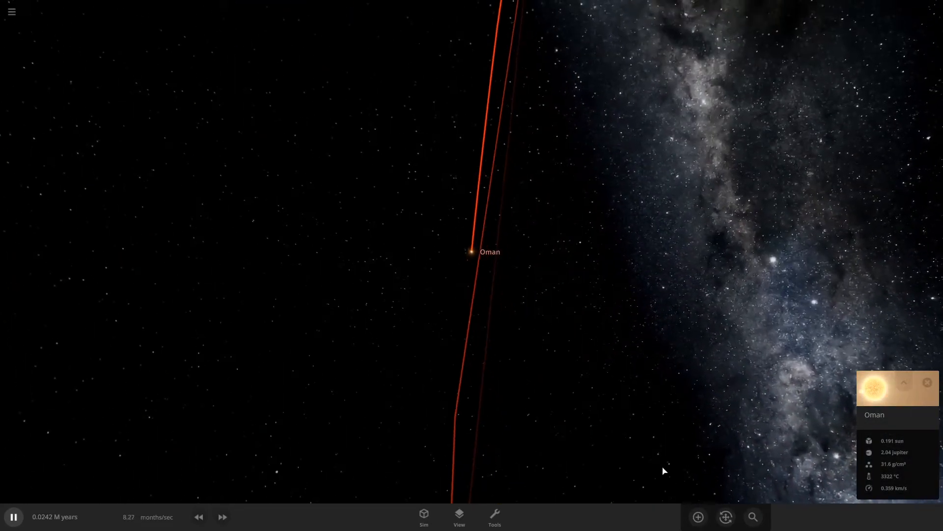
{"action": "left_click", "coordinate": [698, 516]}
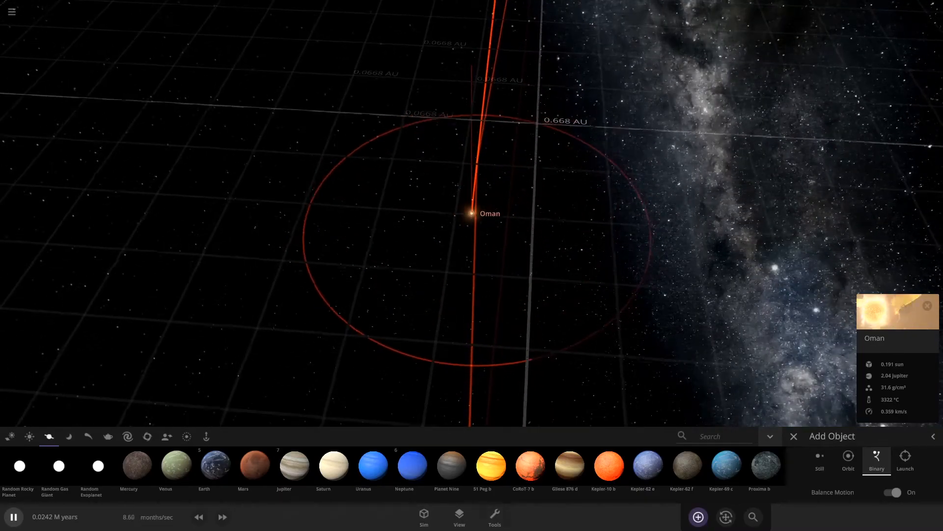
Turn on the habitable zone display around Oman.
{"action": "left_click", "coordinate": [459, 516]}
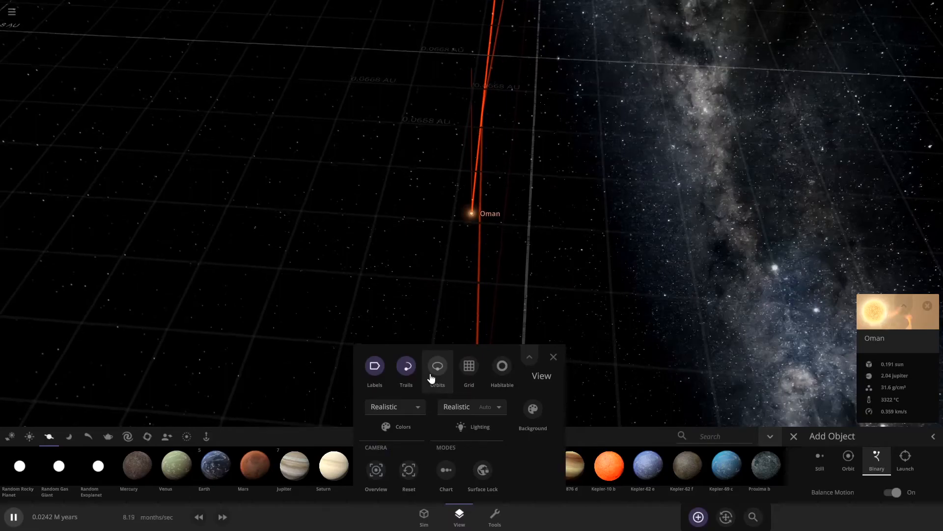
{"action": "left_click", "coordinate": [501, 366]}
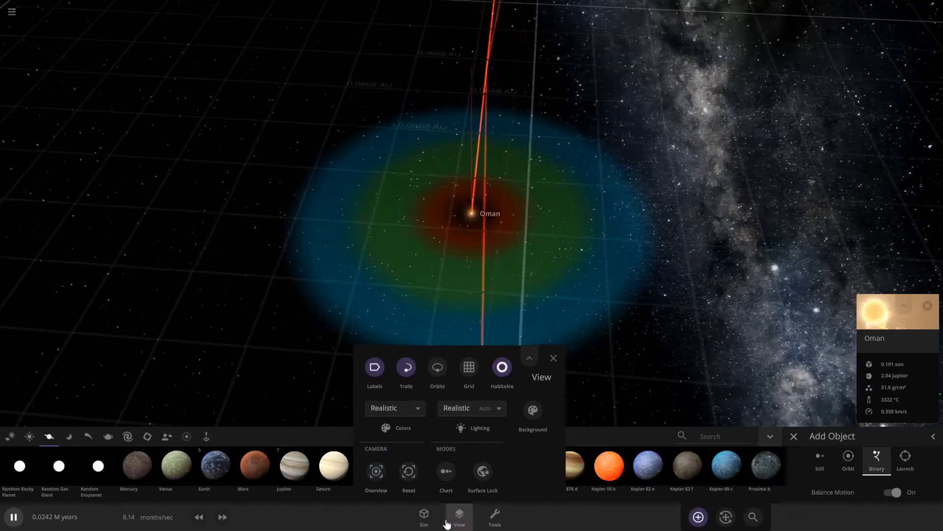
{"action": "left_click", "coordinate": [552, 358]}
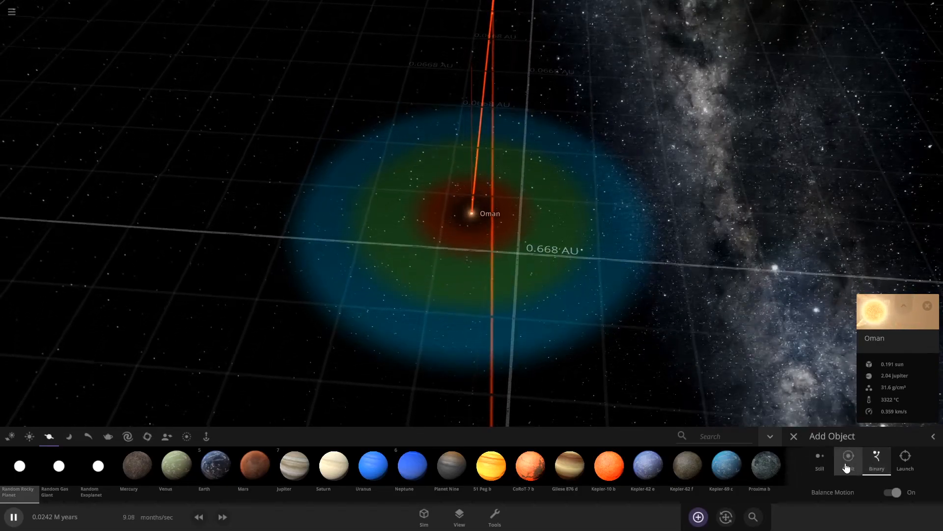
Place a planet in orbit about 0.3 AU from Oman and slow time down.
{"action": "left_click", "coordinate": [848, 457]}
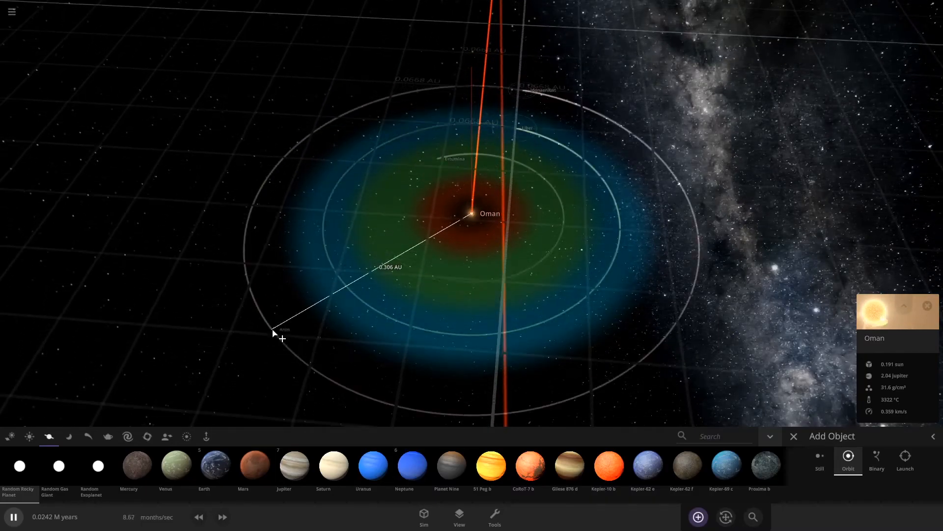
{"action": "left_click", "coordinate": [199, 516]}
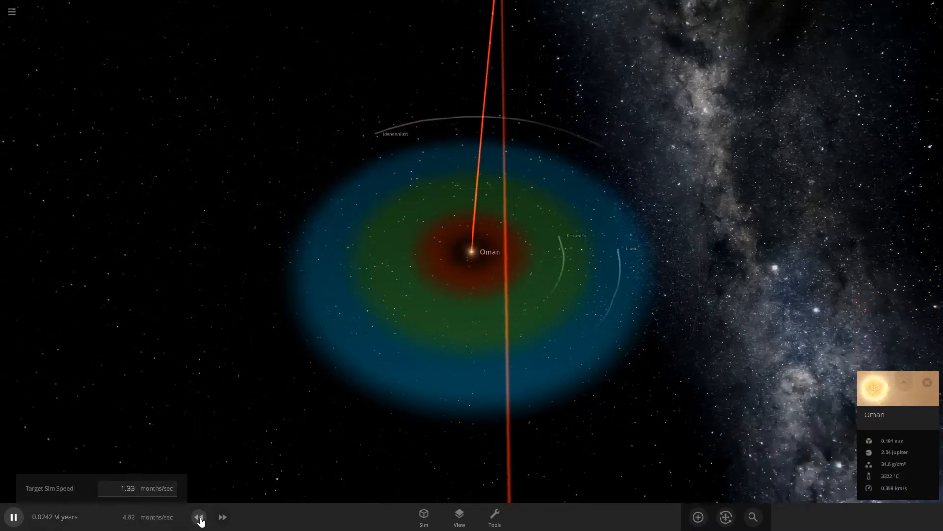
{"action": "left_click", "coordinate": [198, 517]}
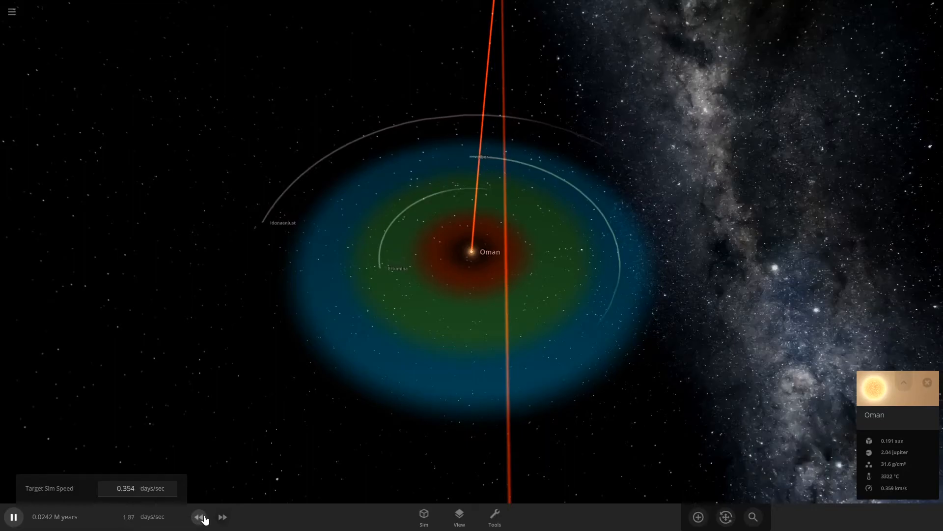
{"action": "left_click", "coordinate": [198, 517]}
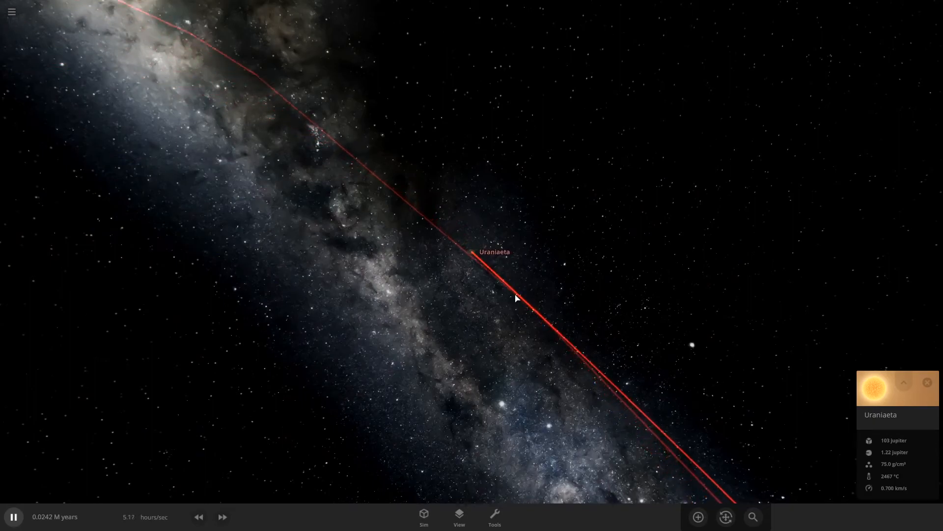
Add a planet in orbit around Uraniaeta and show its habitable zone.
{"action": "left_click", "coordinate": [698, 516]}
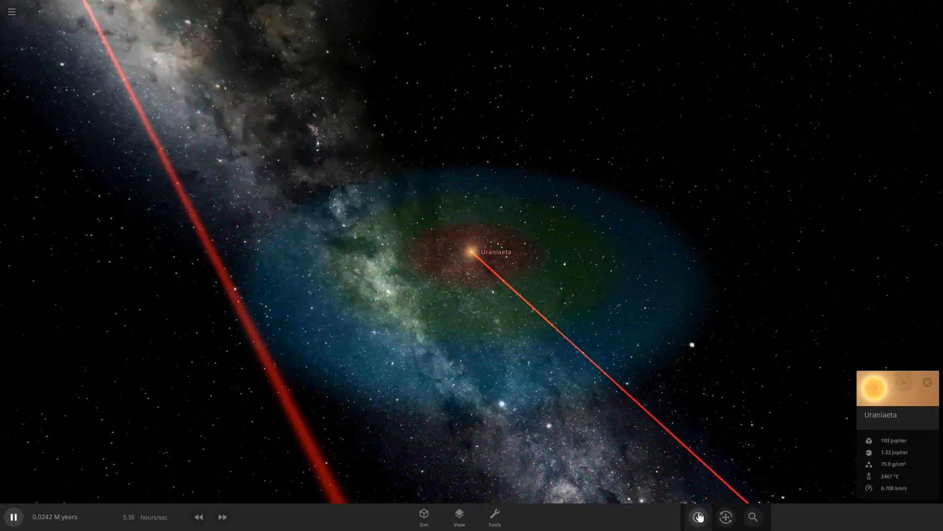
{"action": "left_click", "coordinate": [698, 516]}
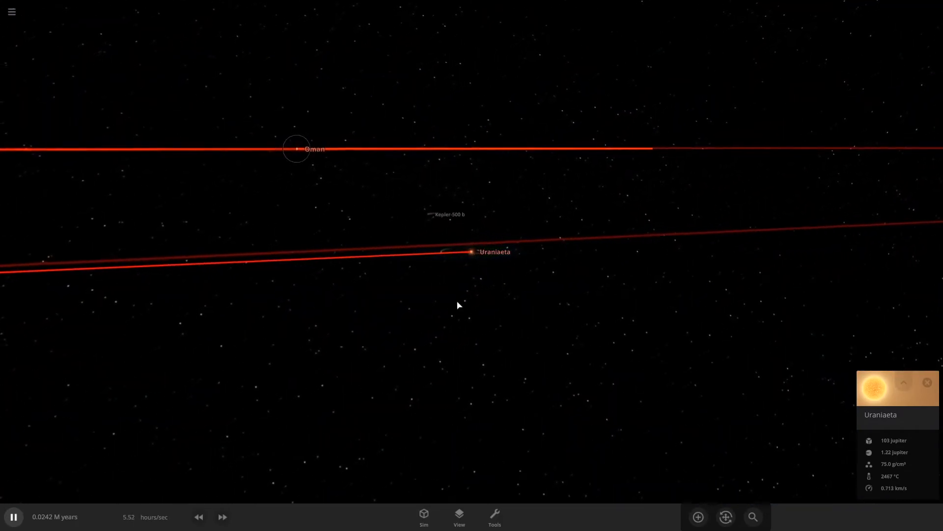
Hide object labels and trails, then bring up the main menu.
{"action": "left_click", "coordinate": [459, 516]}
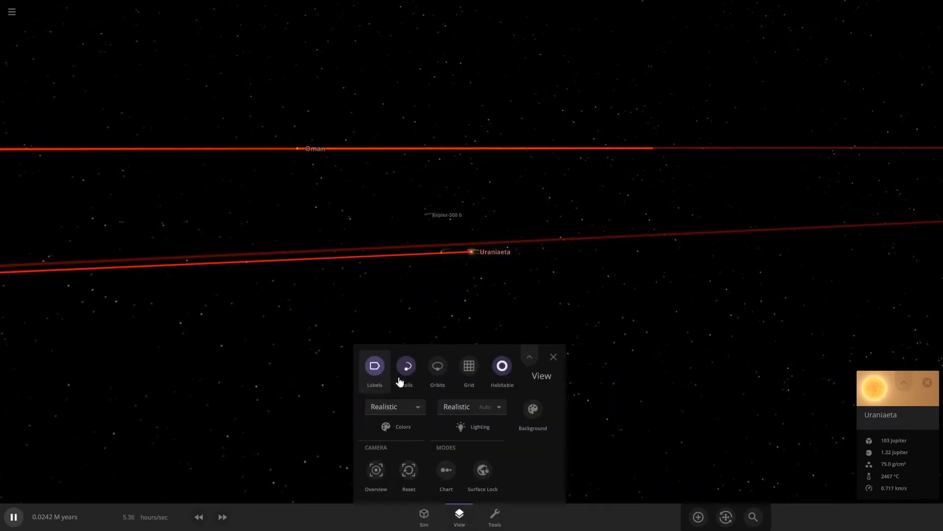
{"action": "left_click", "coordinate": [405, 370]}
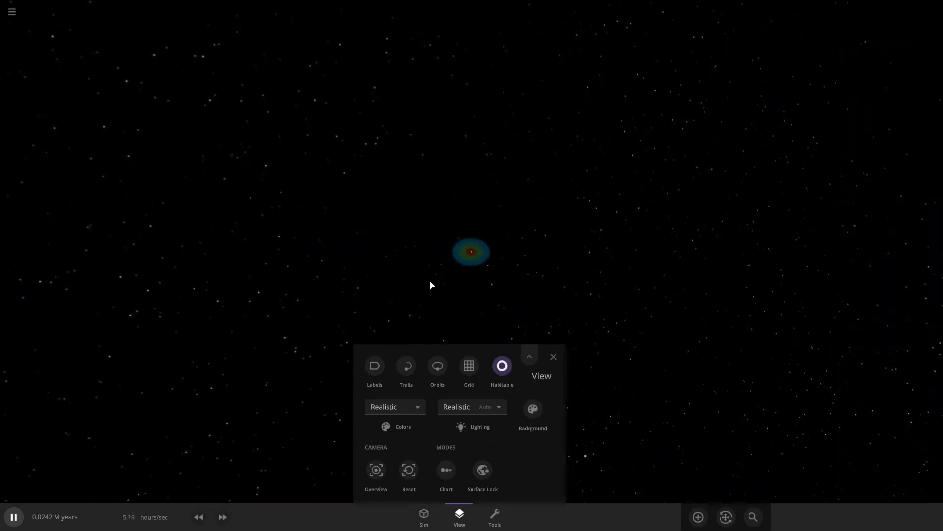
{"action": "left_click", "coordinate": [11, 11]}
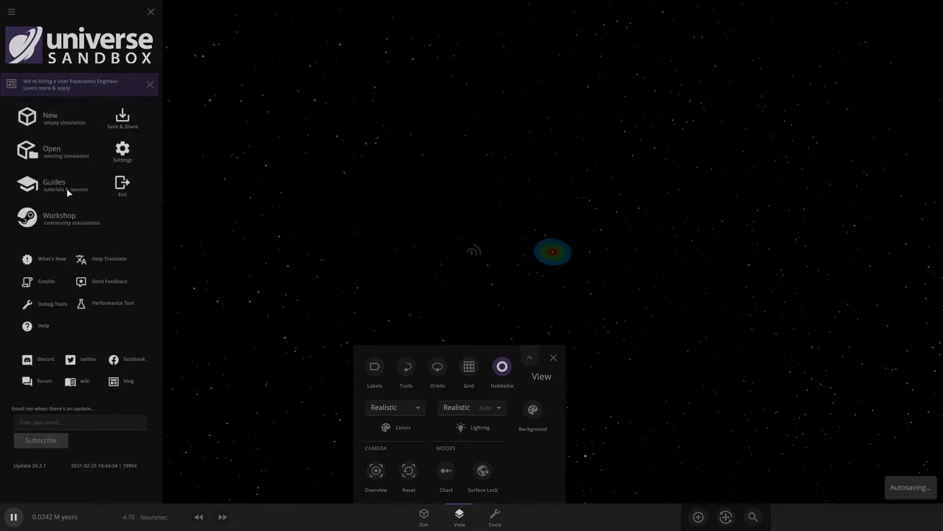